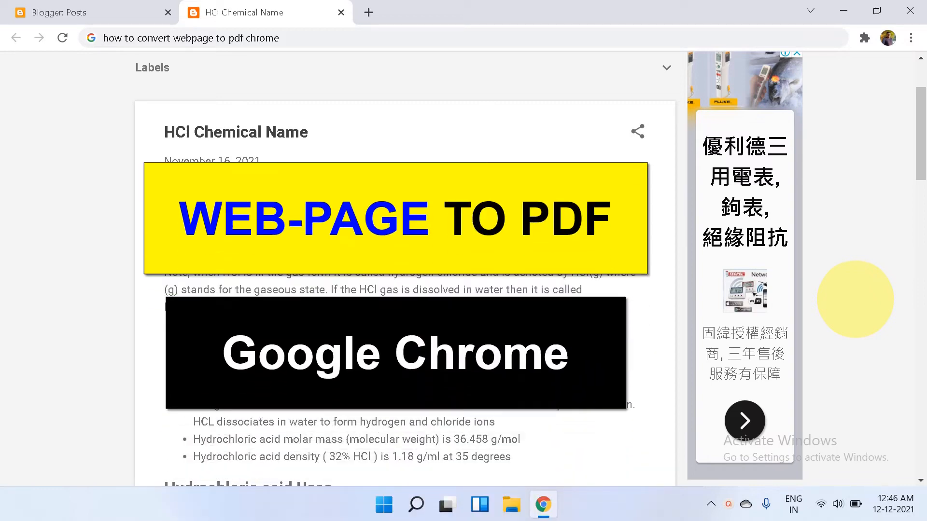
pyautogui.moveTo(889, 195)
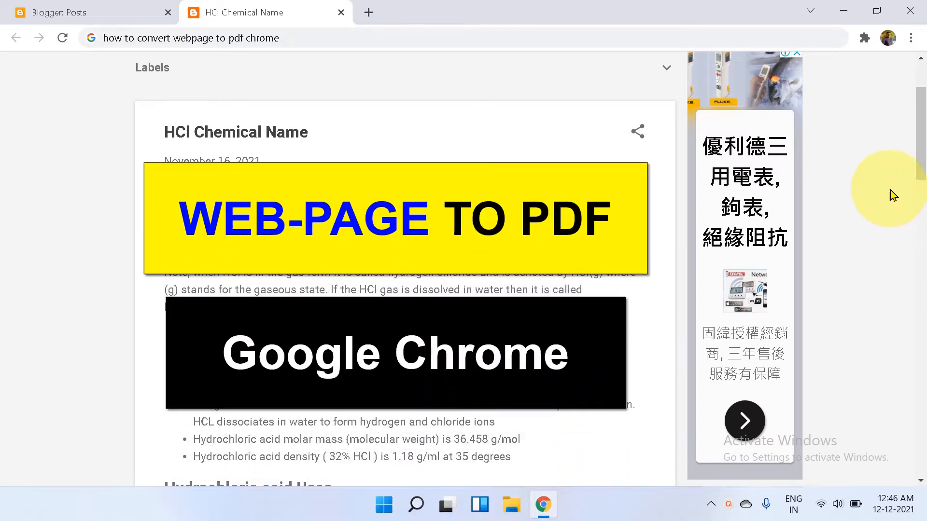
# Scroll through the HCl Chemical Name post and open Chrome's main menu.
pyautogui.scroll(-3)
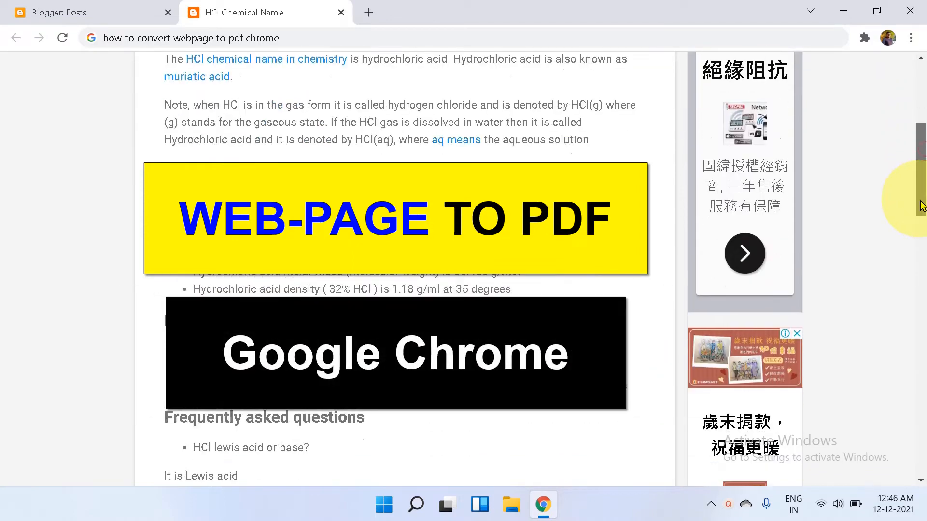
pyautogui.scroll(-3)
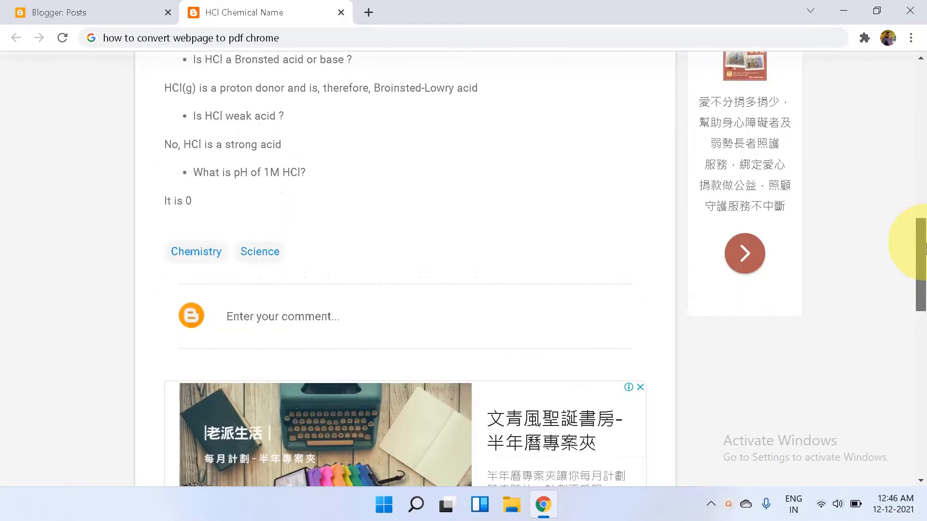
pyautogui.scroll(3)
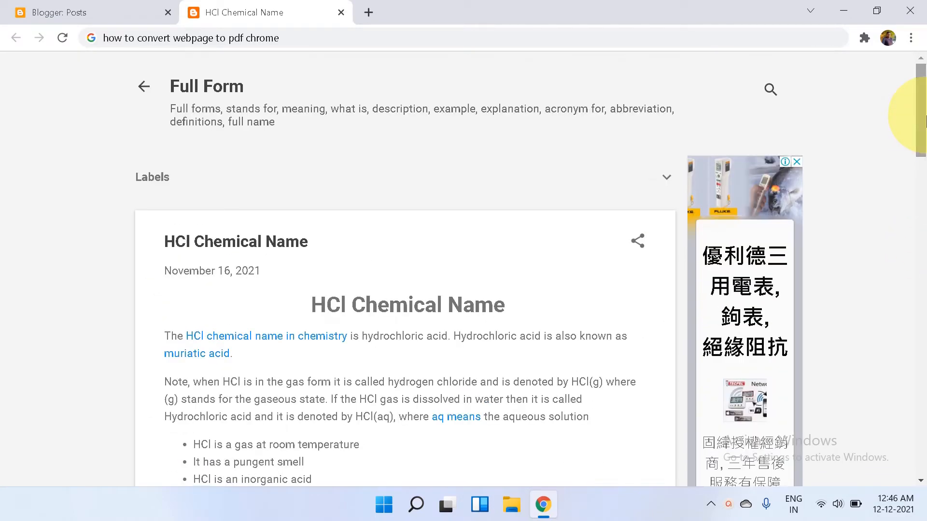
pyautogui.moveTo(561, 360)
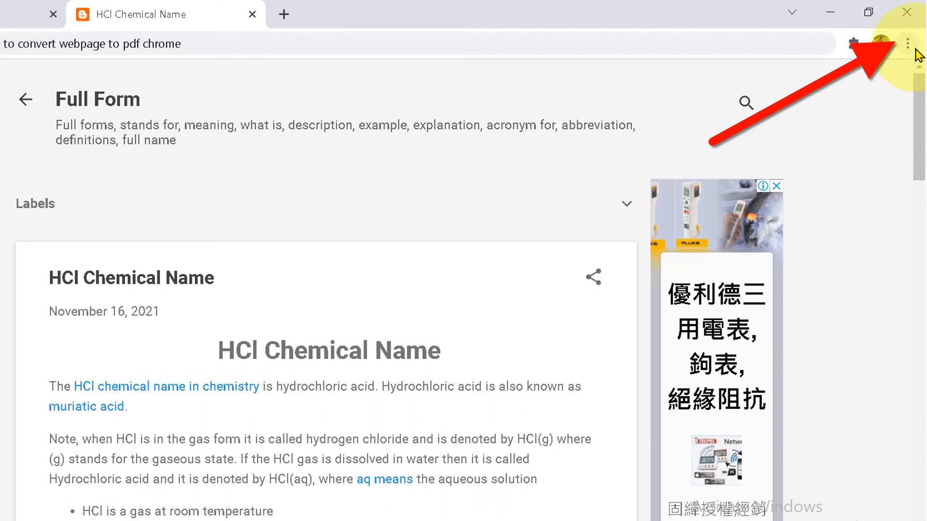
pyautogui.moveTo(914, 44)
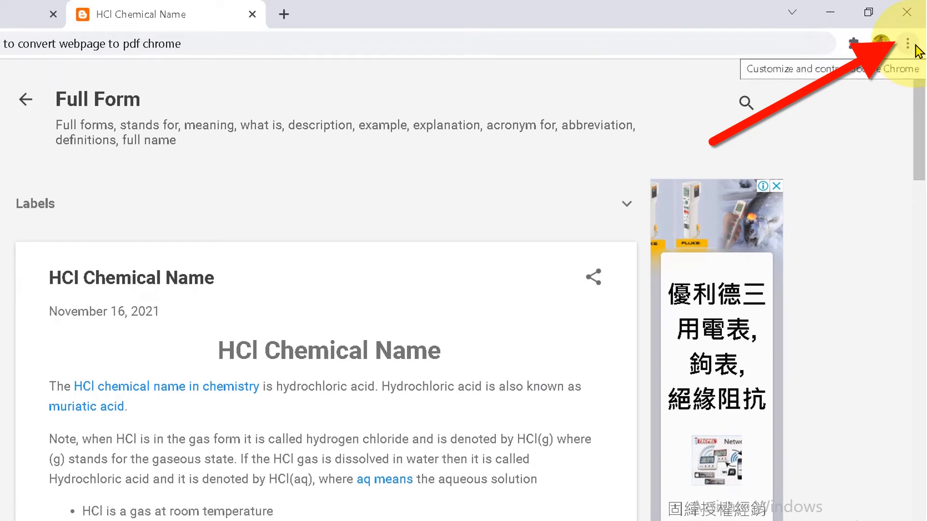
pyautogui.click(912, 44)
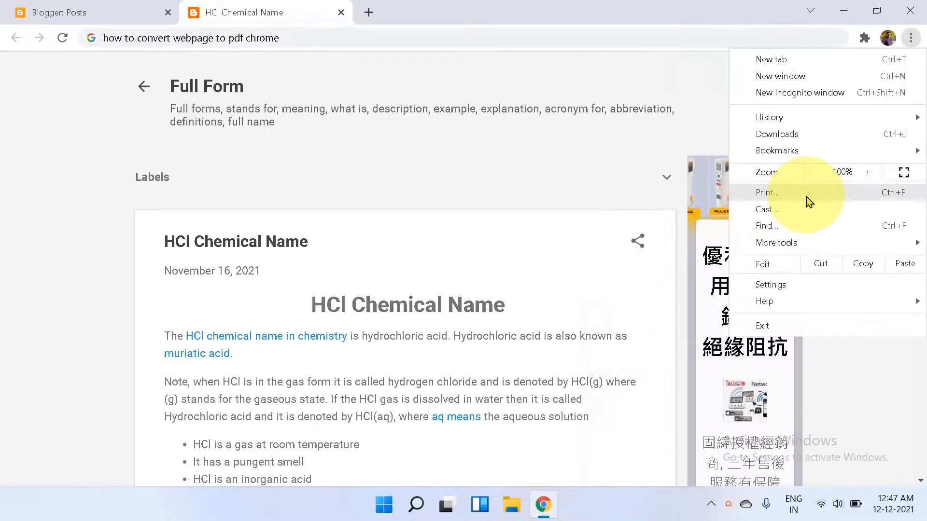
# Print to Microsoft Print to PDF, keeping All pages, Portrait layout and Color.
pyautogui.click(767, 192)
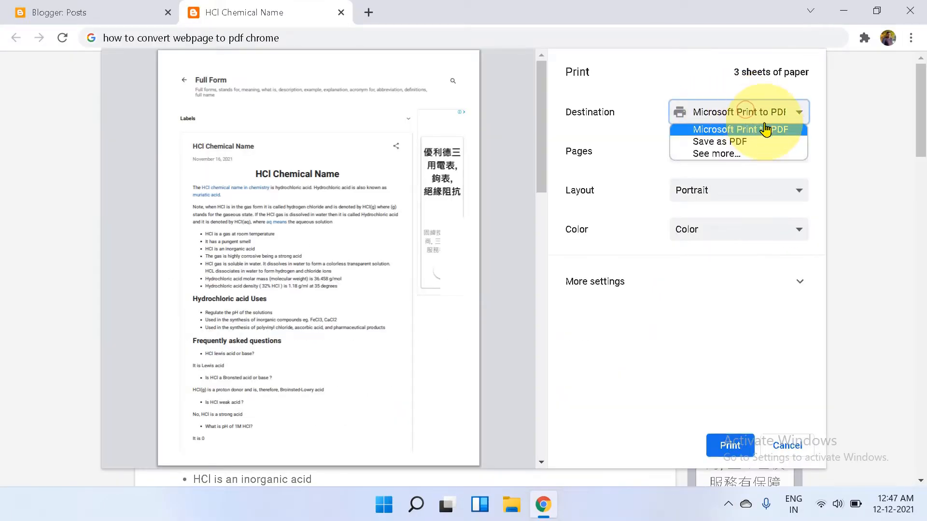
pyautogui.click(734, 130)
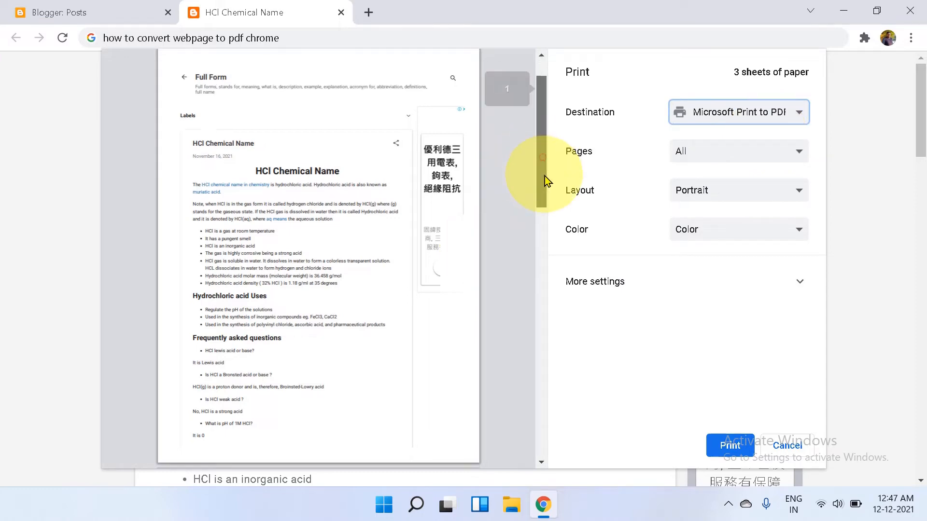
pyautogui.scroll(-3)
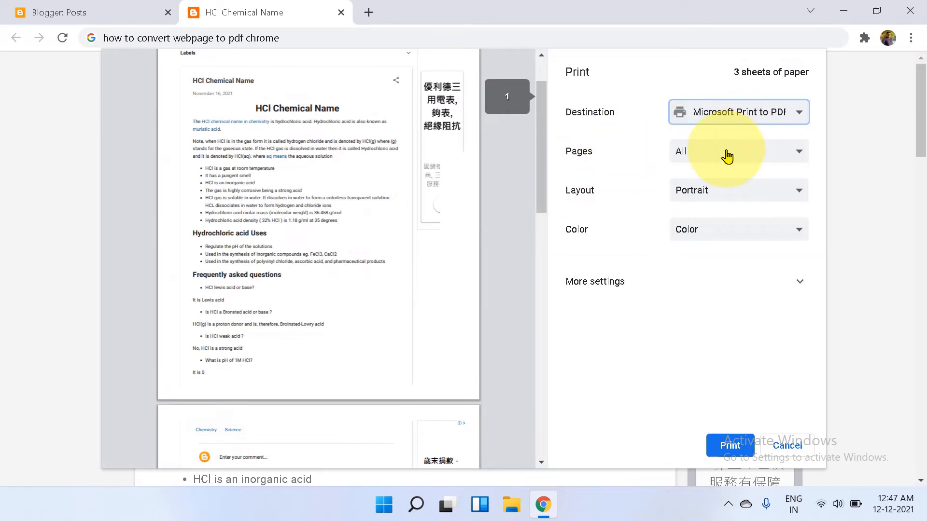
pyautogui.click(738, 150)
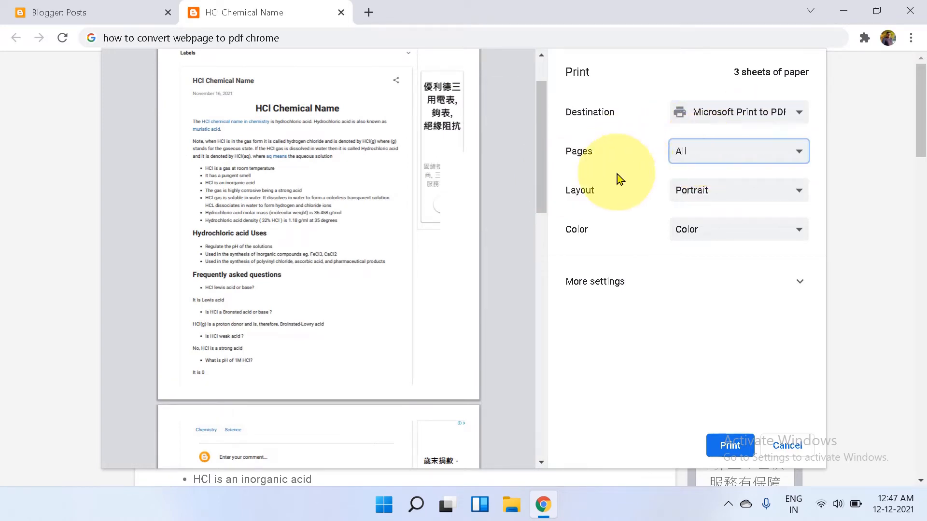
pyautogui.click(737, 190)
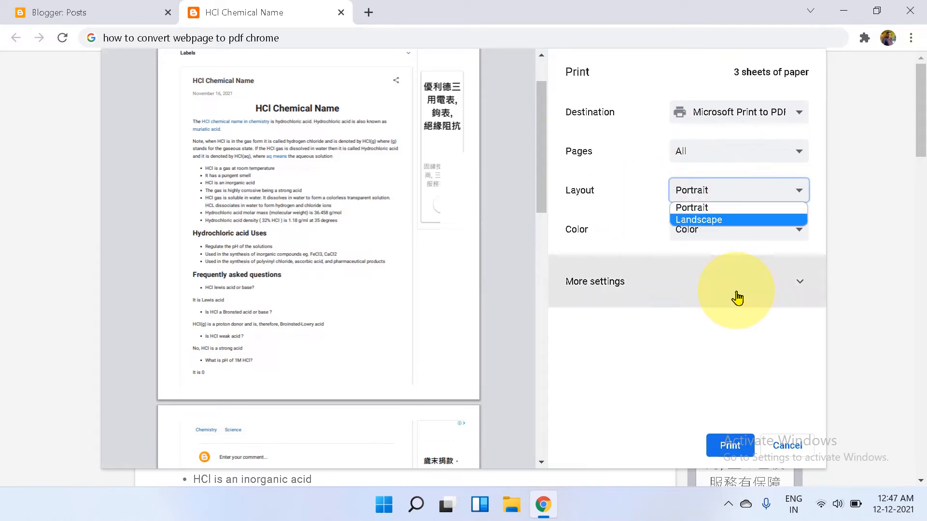
pyautogui.click(692, 208)
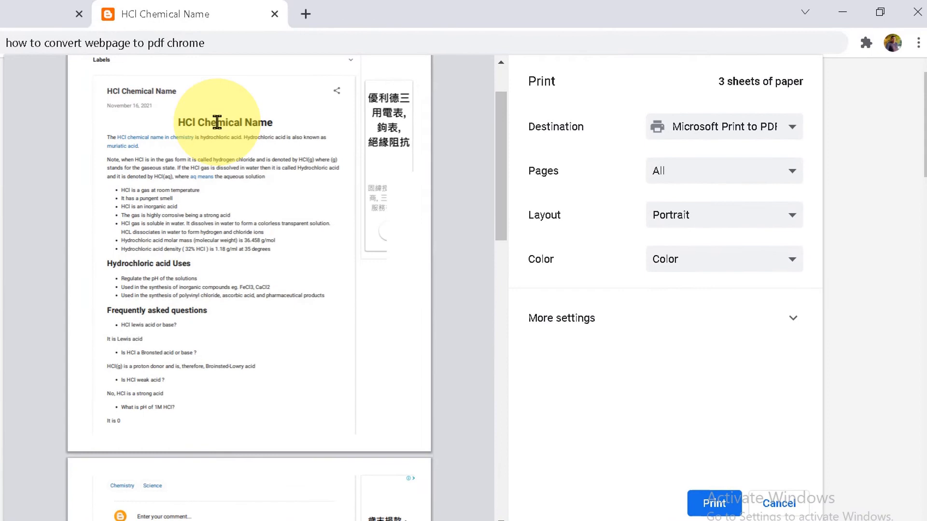
pyautogui.moveTo(707, 266)
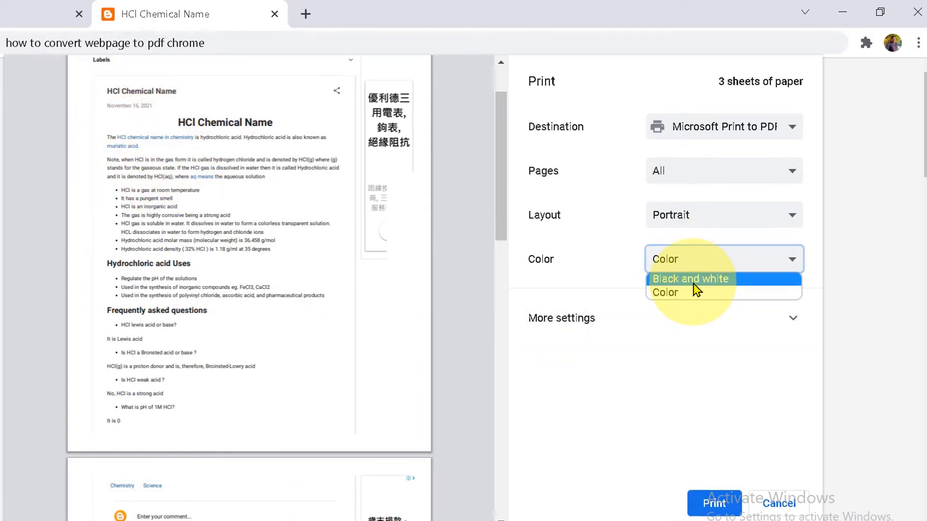
pyautogui.click(666, 292)
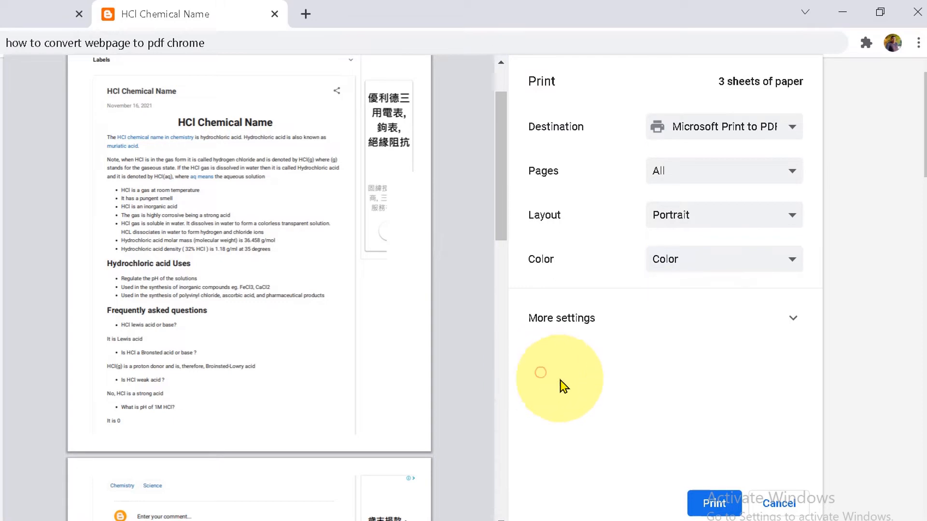
# Set the print scale to 70 and turn off headers and footers.
pyautogui.click(792, 318)
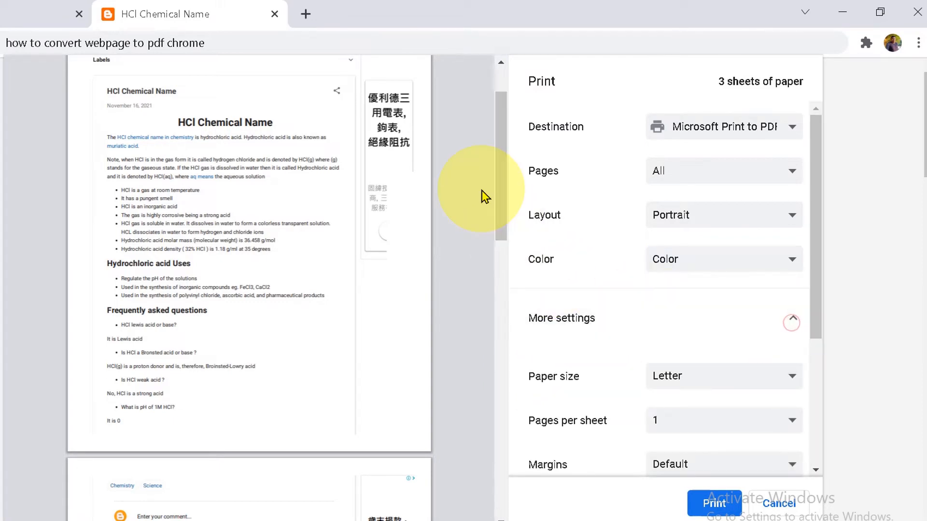
pyautogui.scroll(-3)
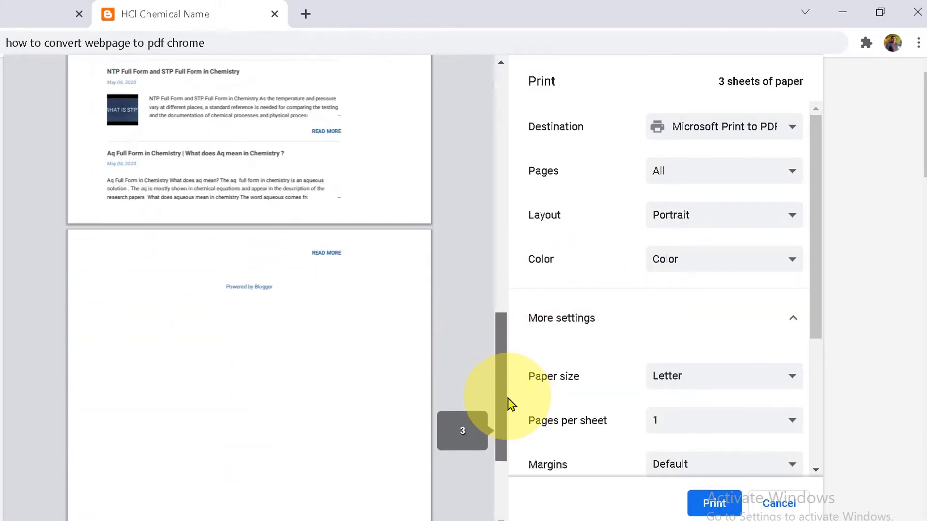
pyautogui.scroll(-3)
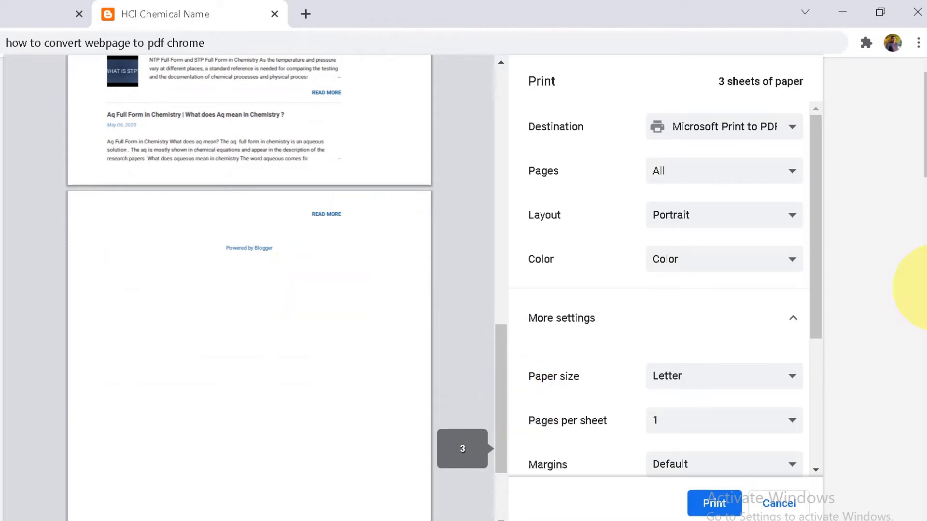
pyautogui.moveTo(821, 319)
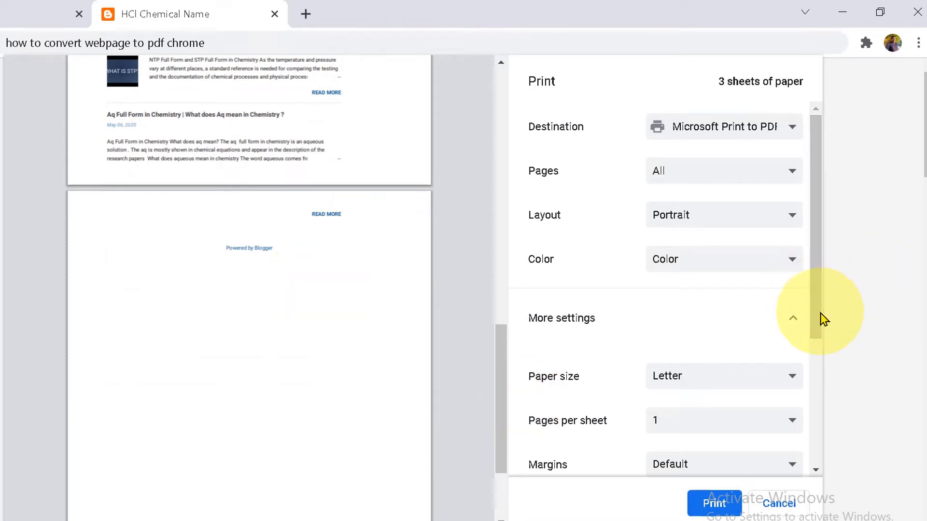
pyautogui.scroll(-3)
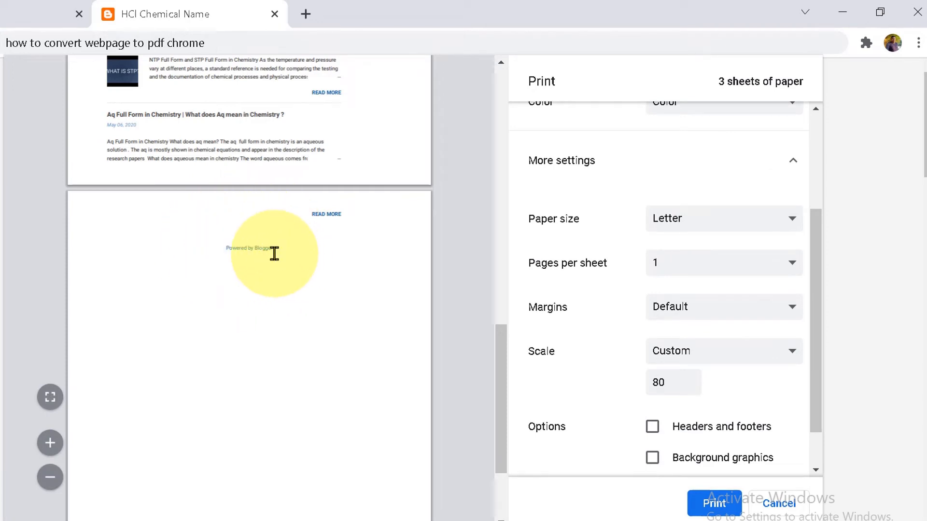
pyautogui.moveTo(300, 159)
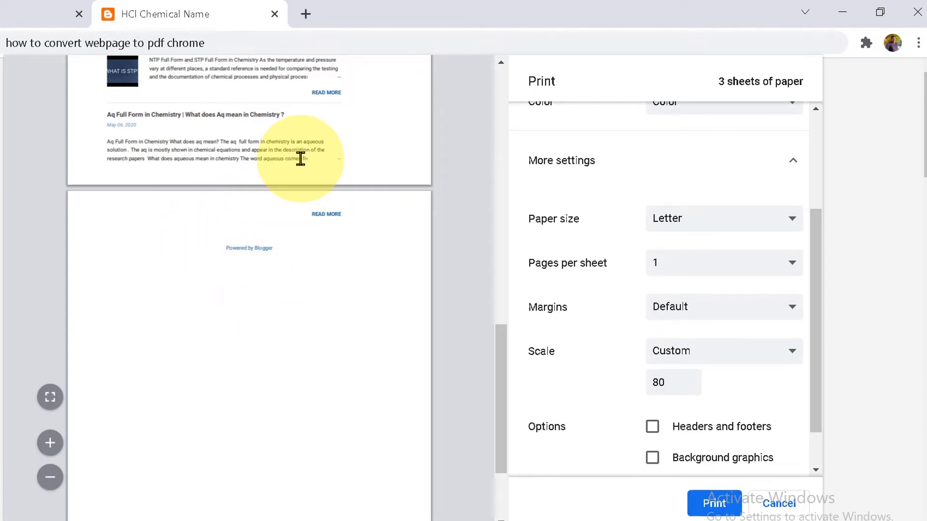
pyautogui.moveTo(702, 358)
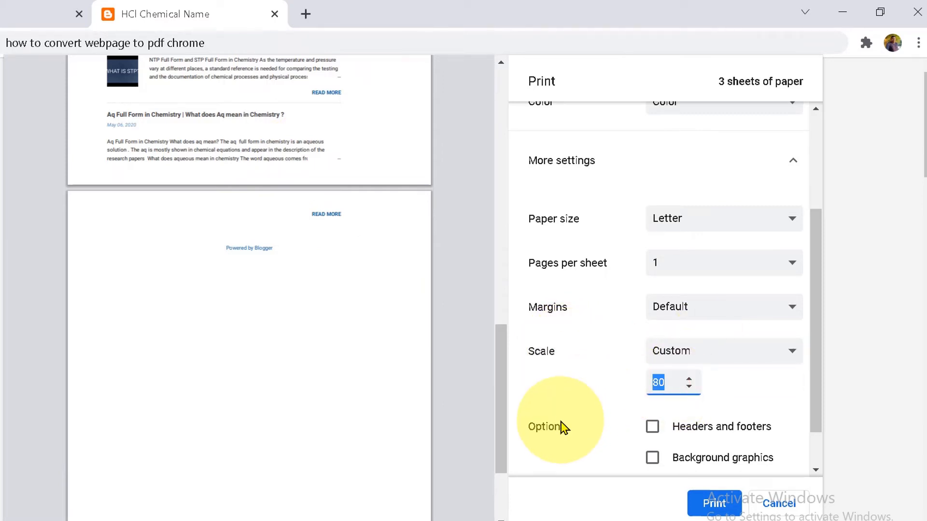
pyautogui.click(689, 387)
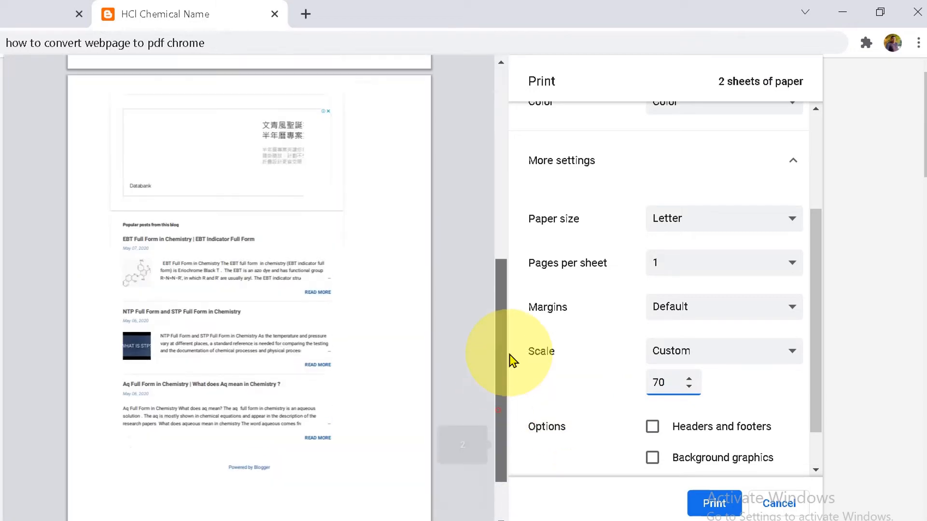
pyautogui.scroll(3)
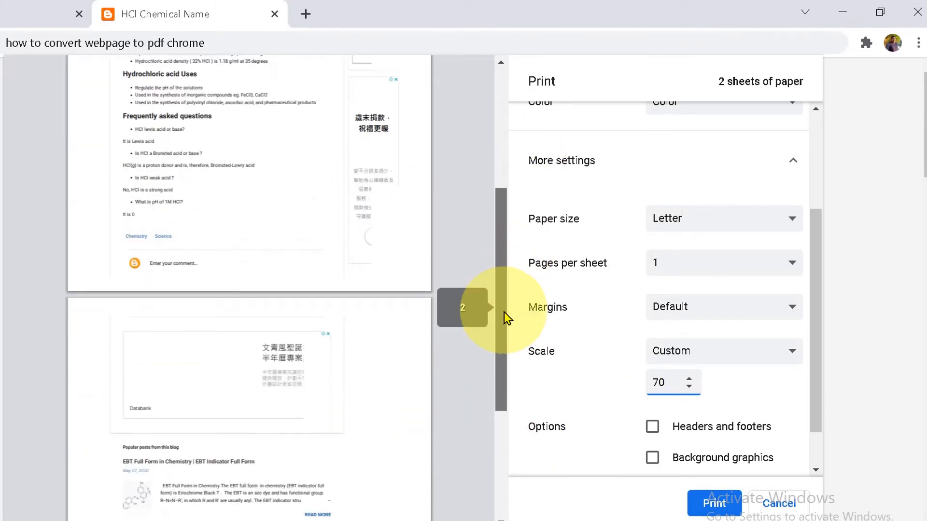
pyautogui.click(652, 426)
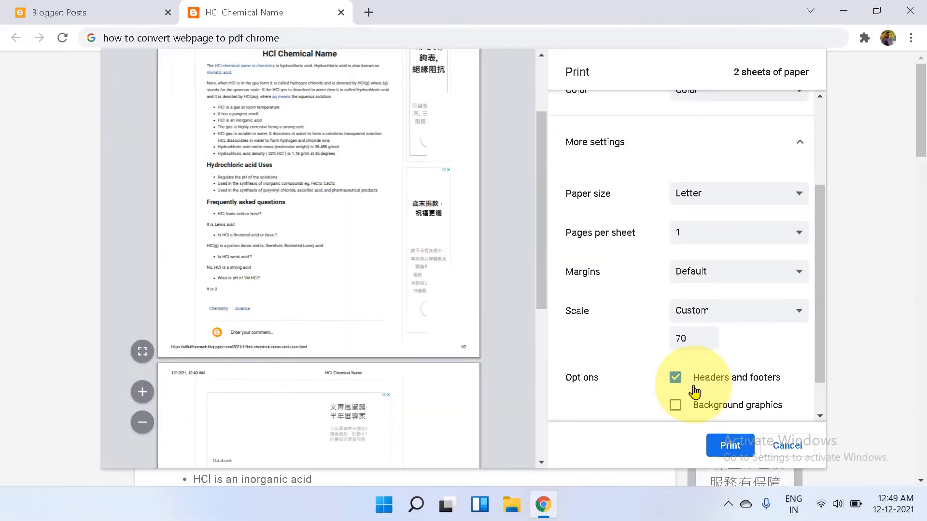
pyautogui.click(675, 377)
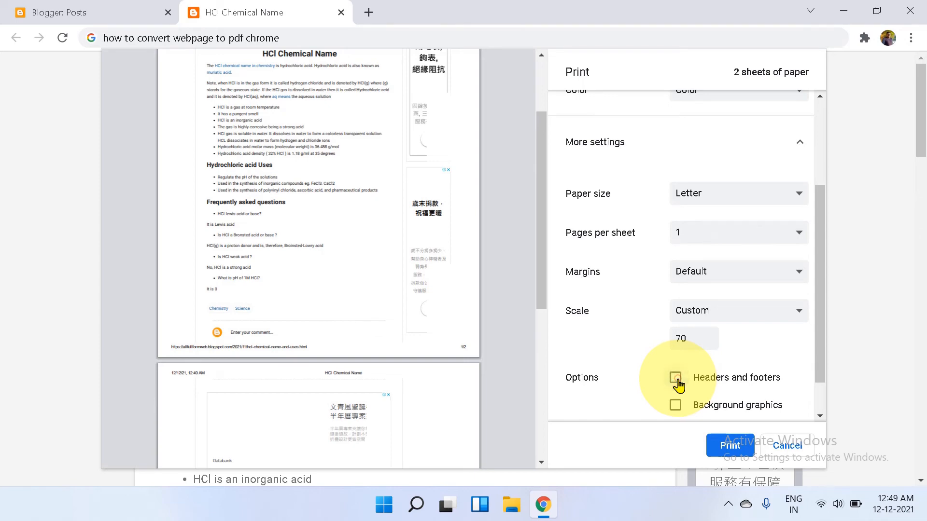
# Save the printout as 'Webpage to PDF' and open it in Foxit PDF Reader.
pyautogui.click(729, 445)
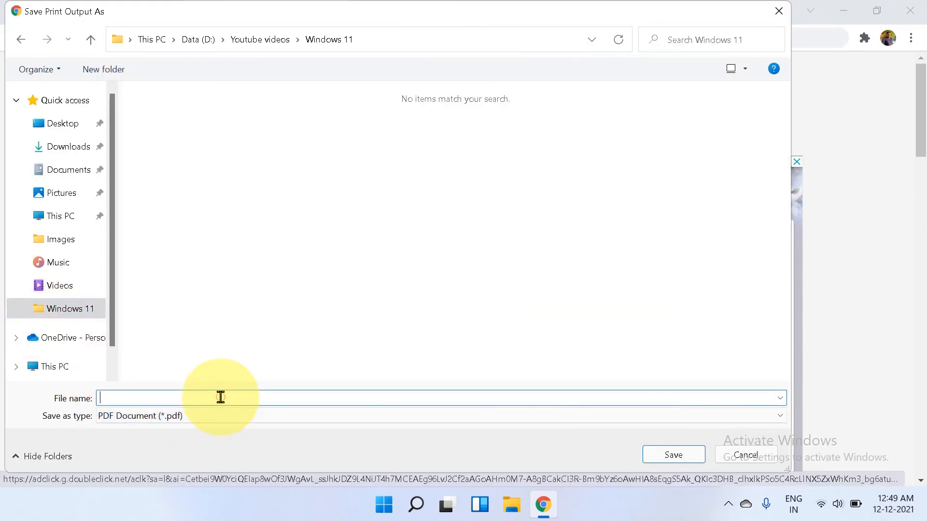
pyautogui.write('Webpage to PDF')
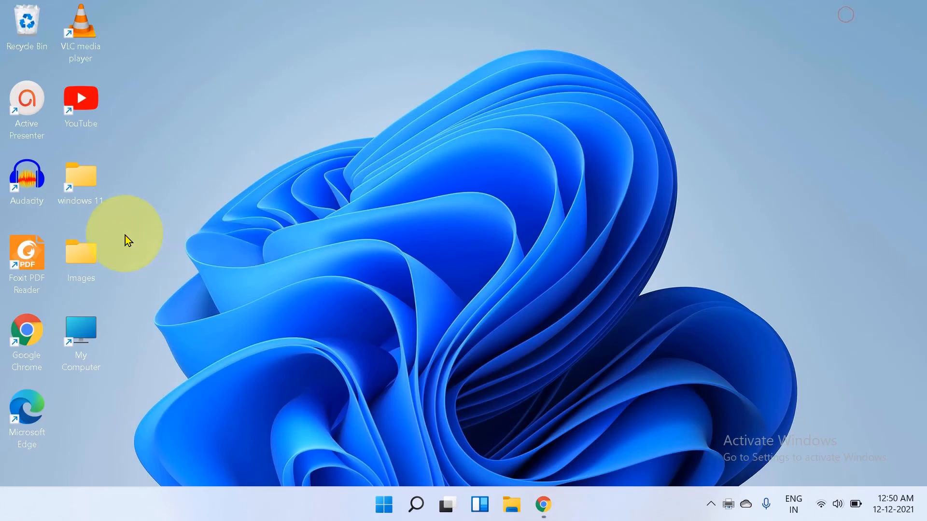
pyautogui.doubleClick(80, 176)
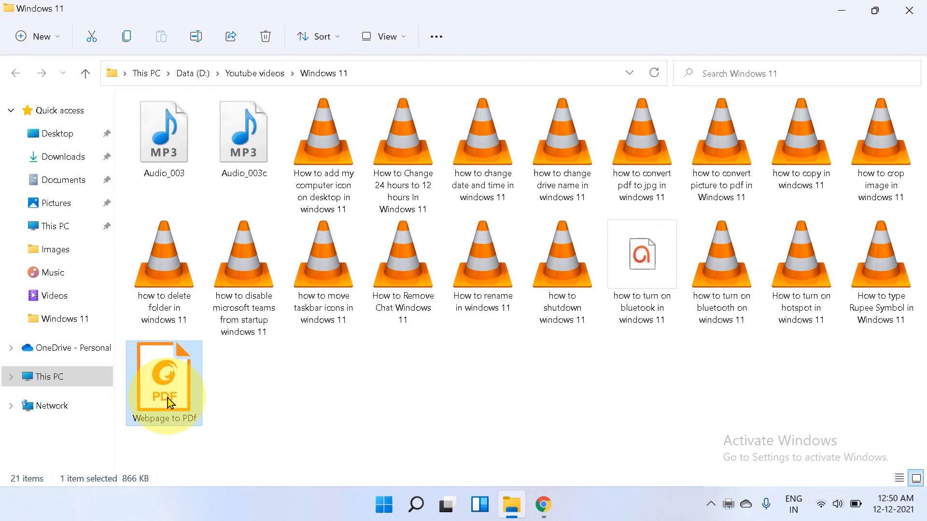
pyautogui.moveTo(466, 335)
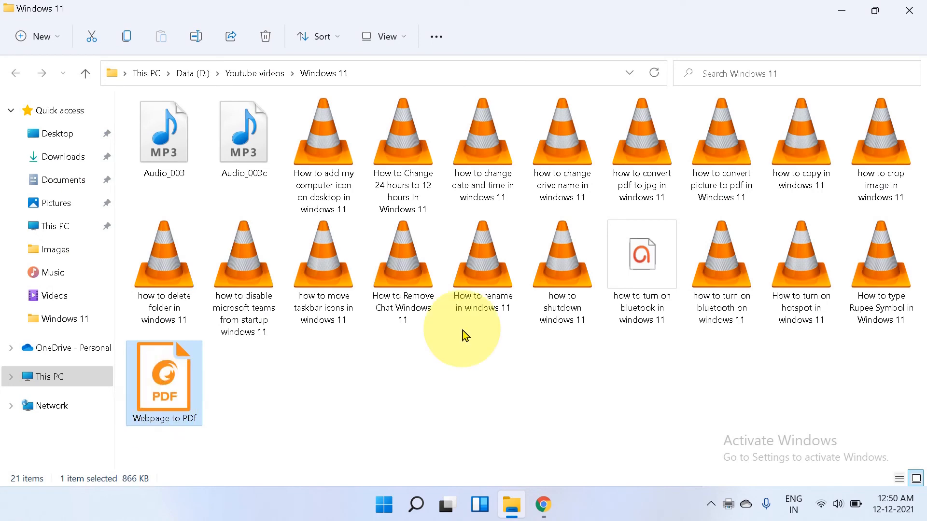
pyautogui.doubleClick(163, 382)
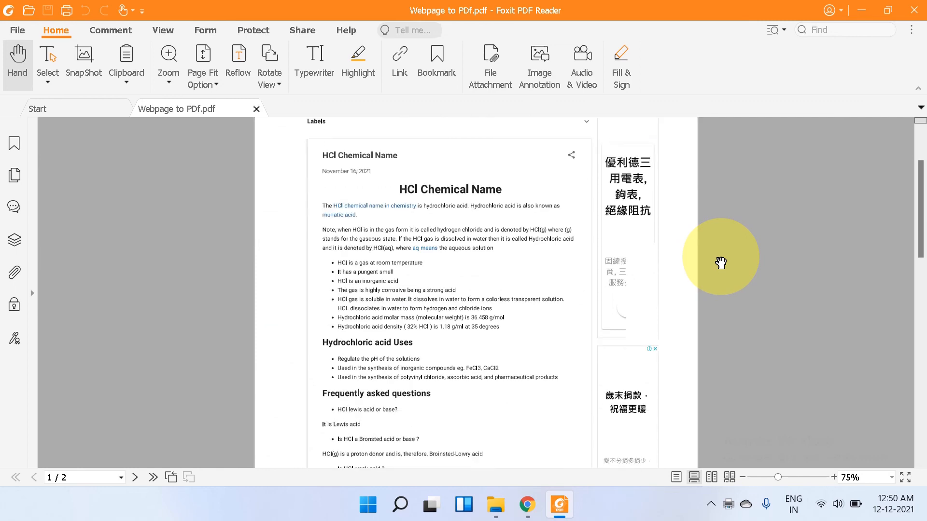
pyautogui.scroll(-3)
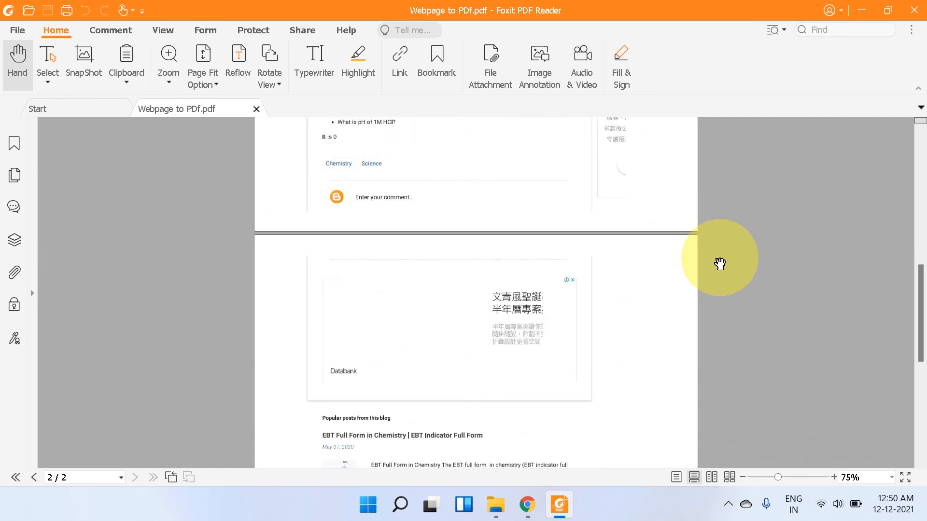
pyautogui.scroll(-3)
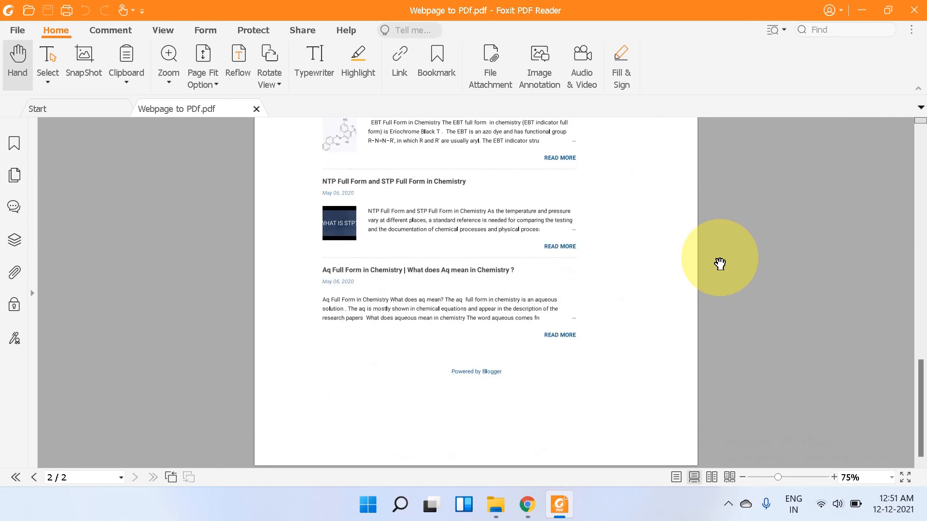